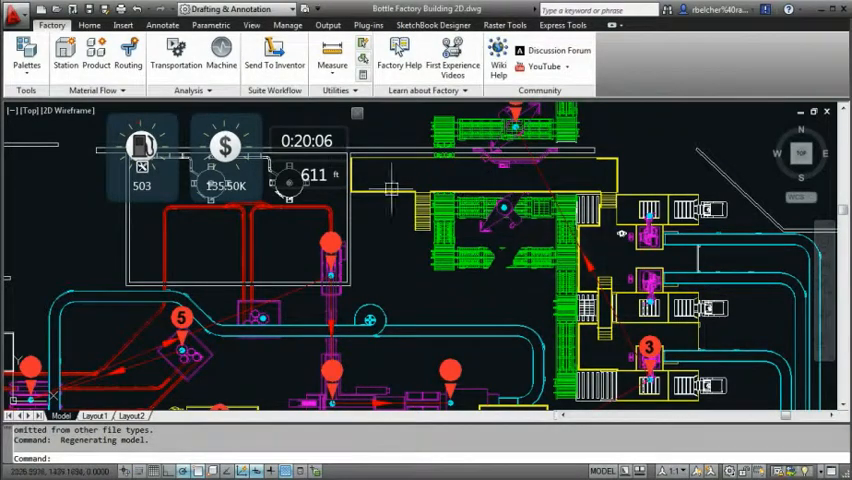
mouse_move(336, 148)
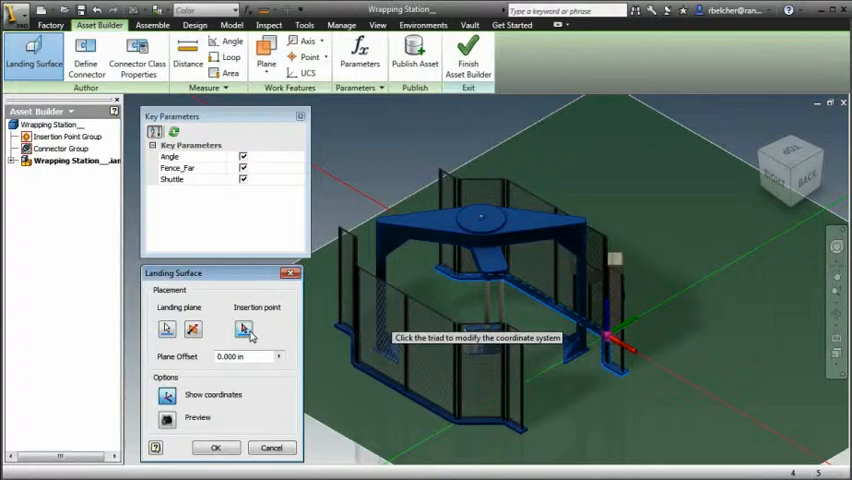
Step: Pick the landing plane and insertion point for the wrapping station's landing surface
click(244, 328)
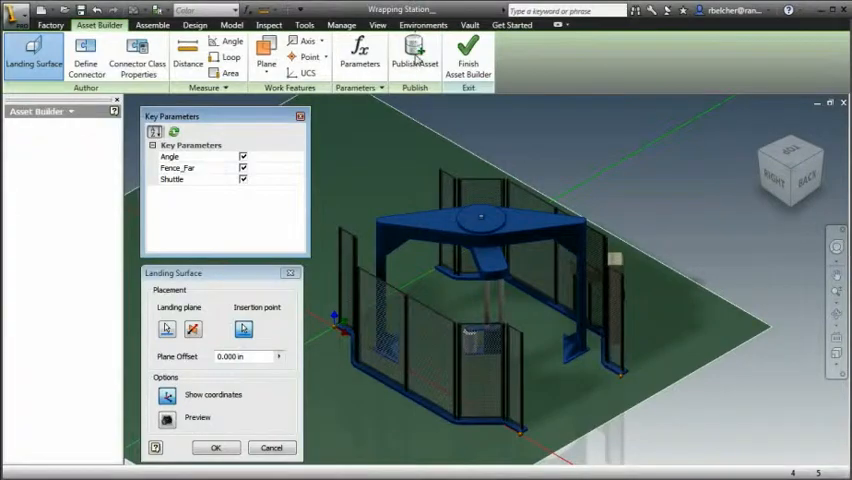
click(414, 56)
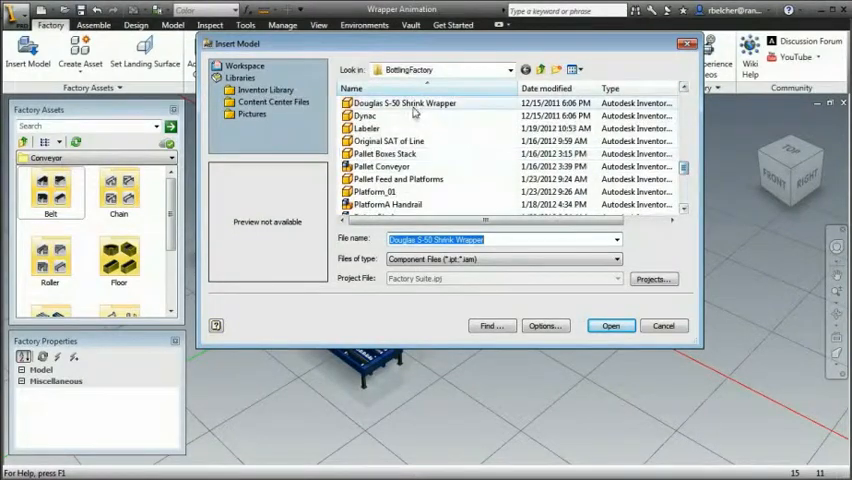
Step: Insert the Douglas 5-50 Shrink Wrapper model among the conveyors
click(616, 260)
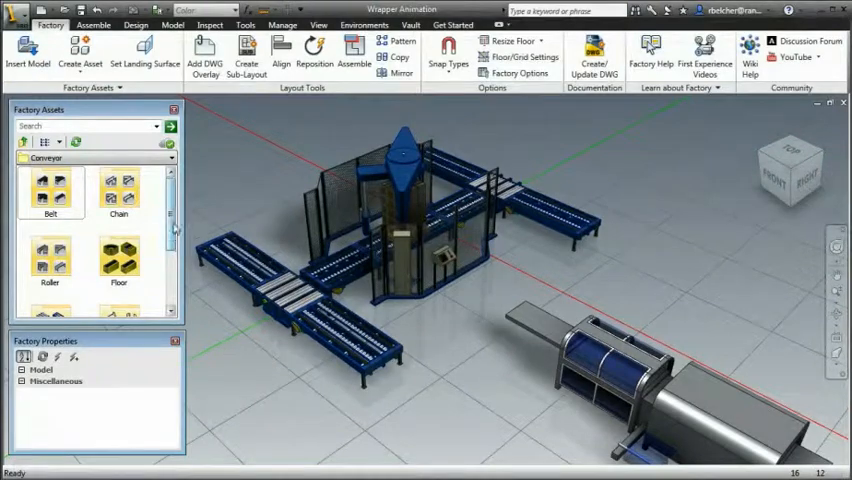
Step: Download the Shuttle Conveyor asset and start placing it beside the right-hand conveyors
scroll(down, 3)
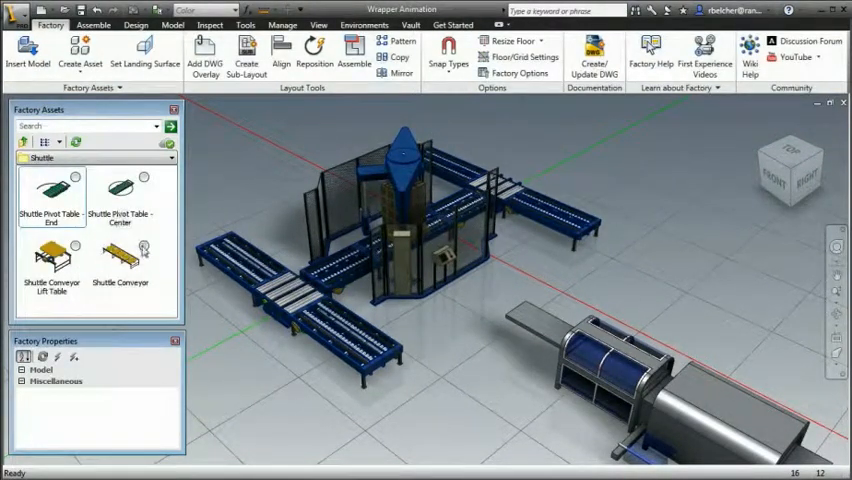
right_click(118, 262)
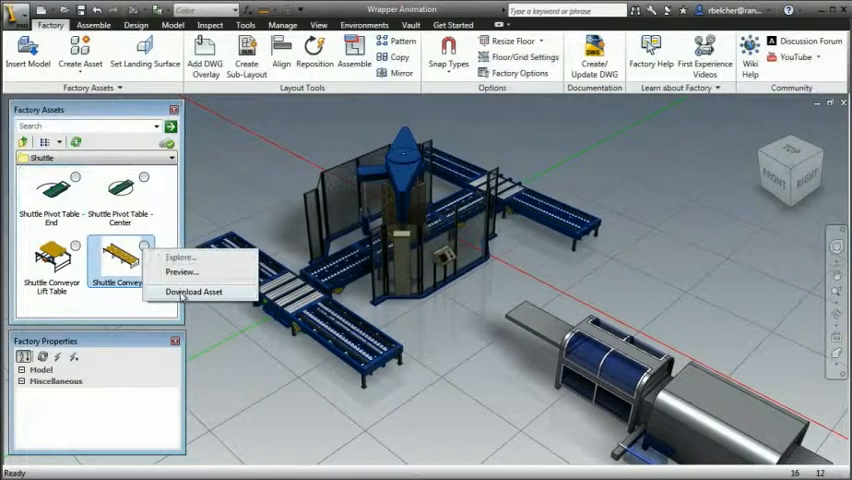
click(118, 264)
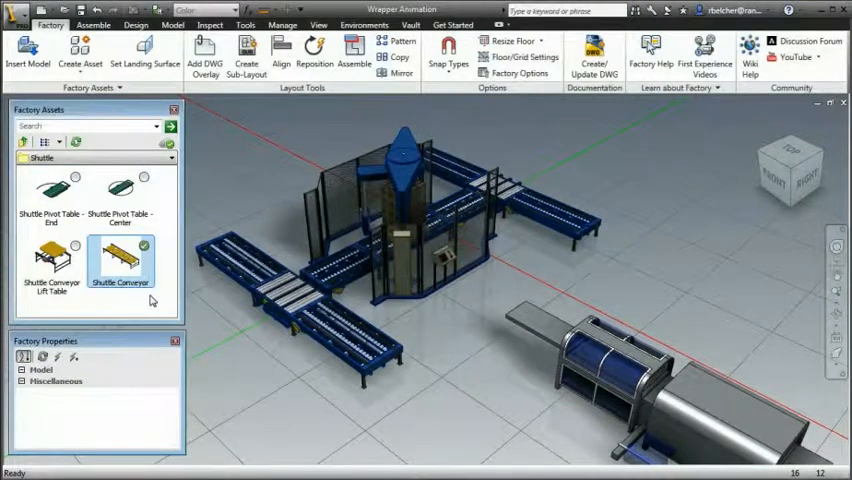
click(120, 262)
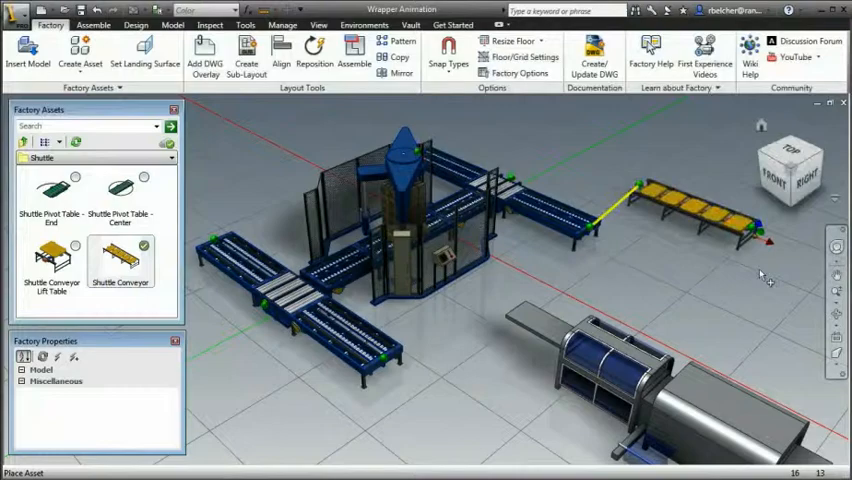